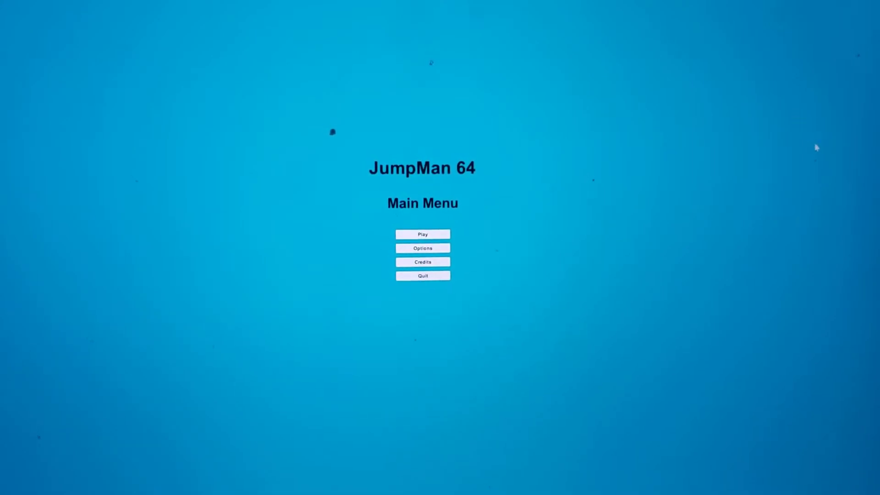
{"action": "mouse_move", "coordinate": [333, 419]}
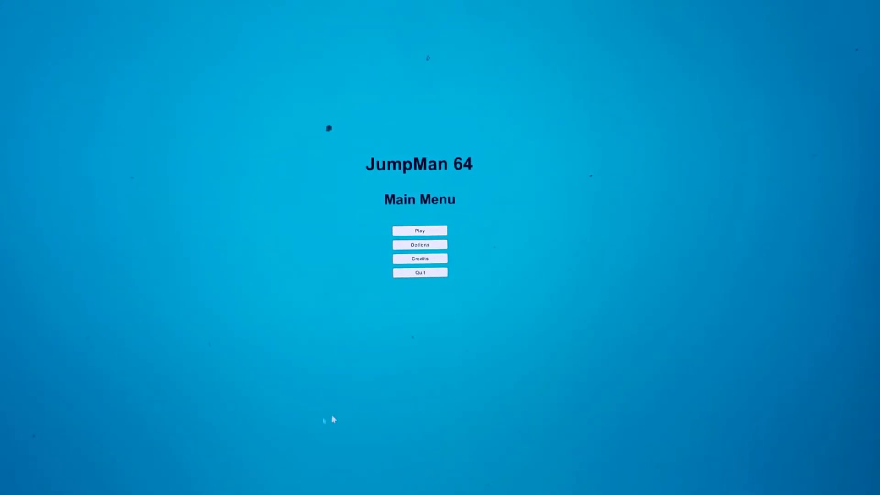
{"action": "mouse_move", "coordinate": [230, 385]}
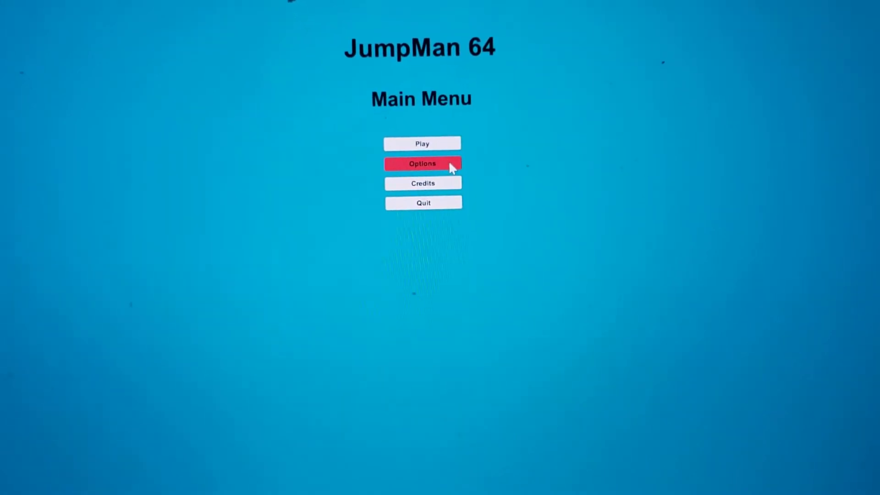
Visit the sound volume settings and return to the main menu
{"action": "left_click", "coordinate": [423, 163]}
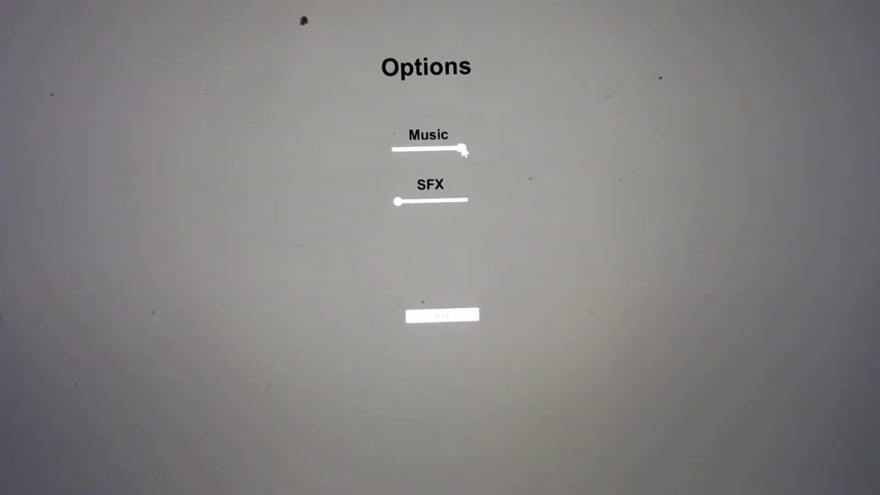
{"action": "left_click", "coordinate": [441, 314]}
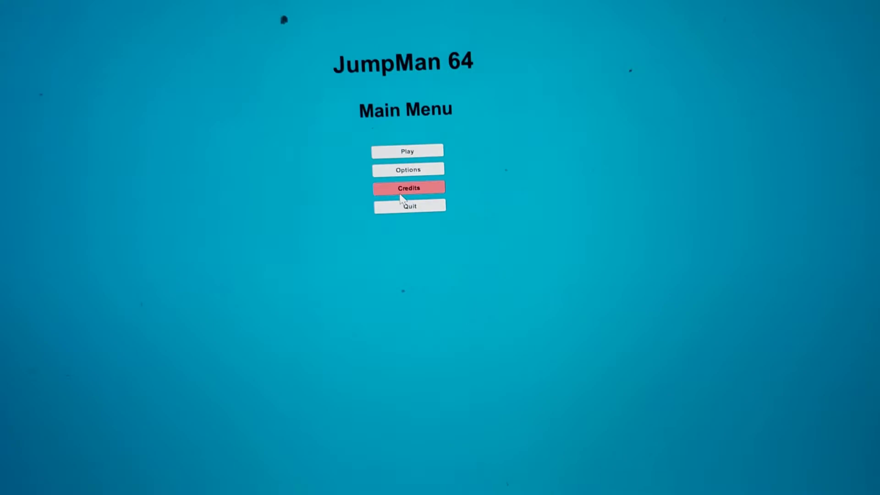
View the developer credits, return to the menu, and start the game
{"action": "left_click", "coordinate": [409, 187]}
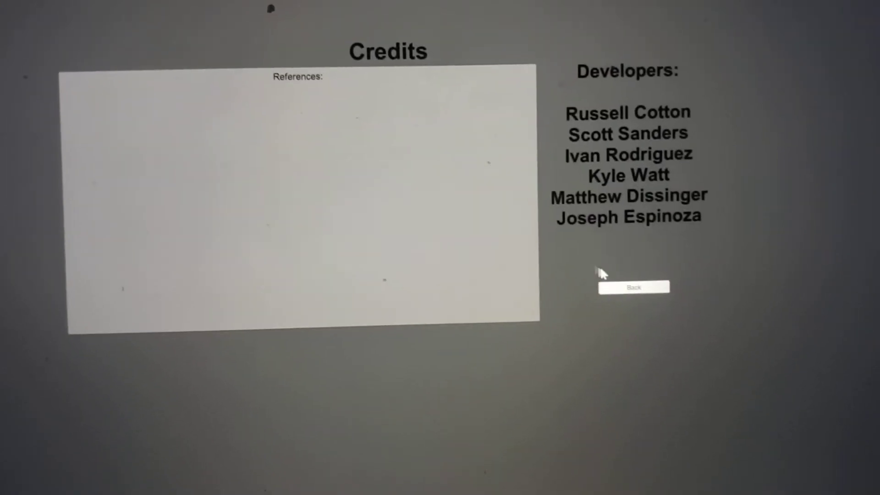
{"action": "left_click", "coordinate": [634, 287]}
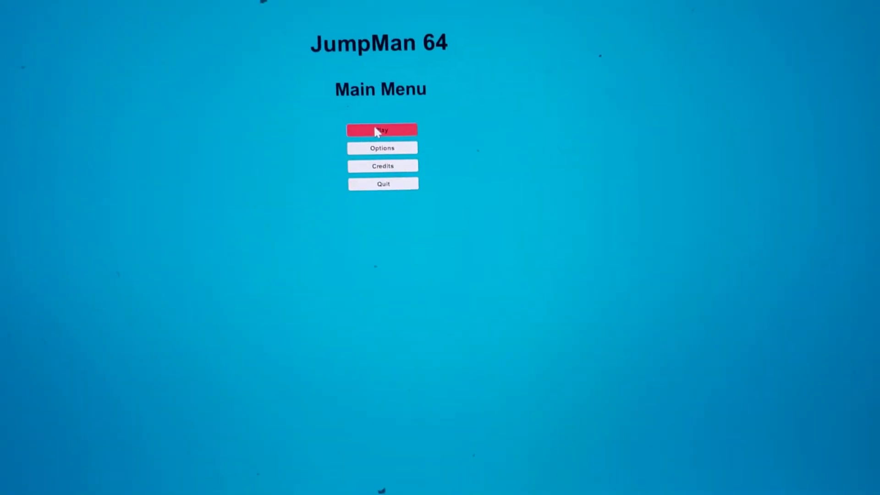
{"action": "left_click", "coordinate": [381, 130]}
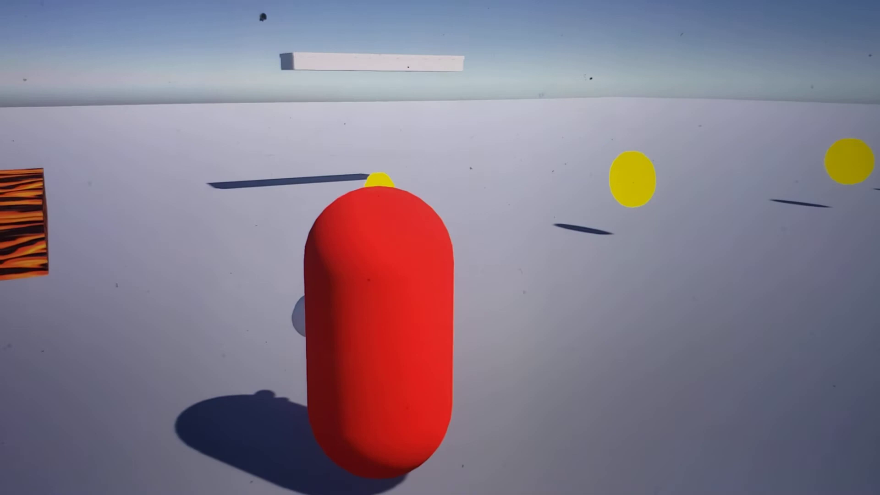